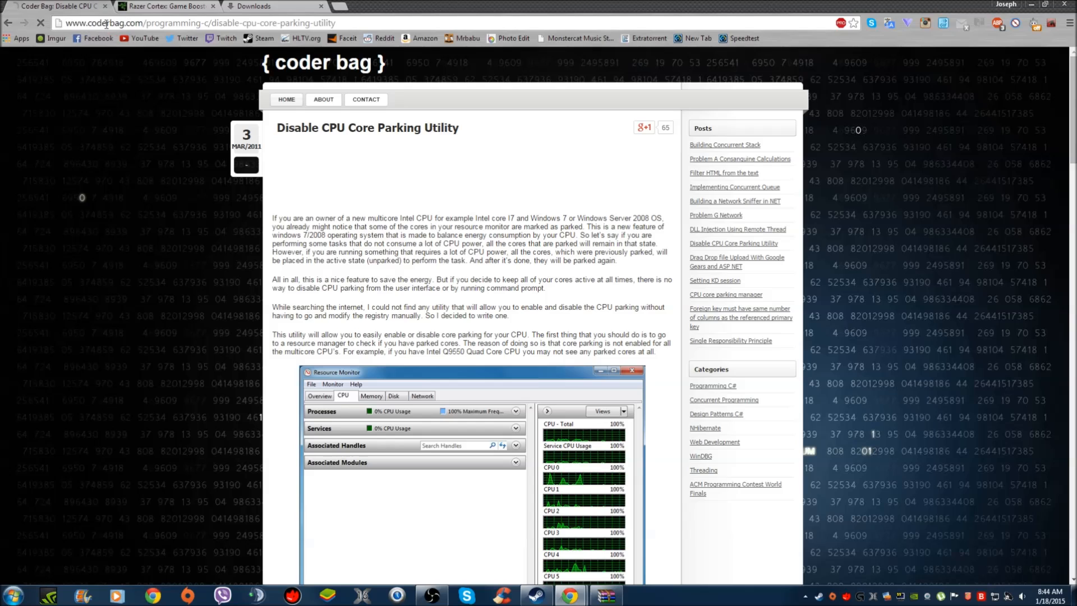
mouse_move(152, 127)
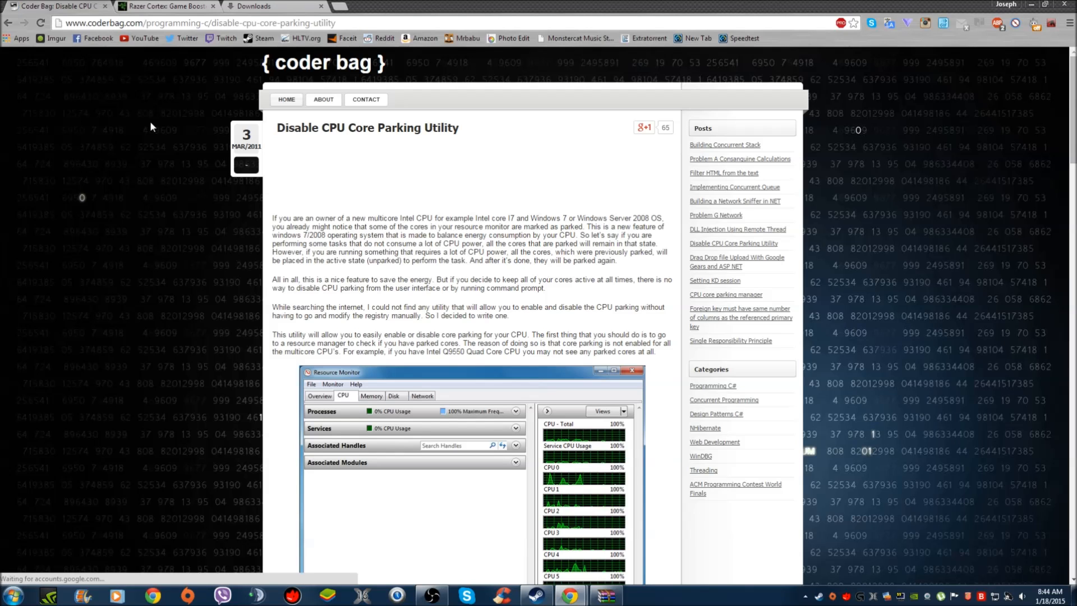
Scroll the coderbag article down to the 'Download application executable files' link.
scroll("down", 3)
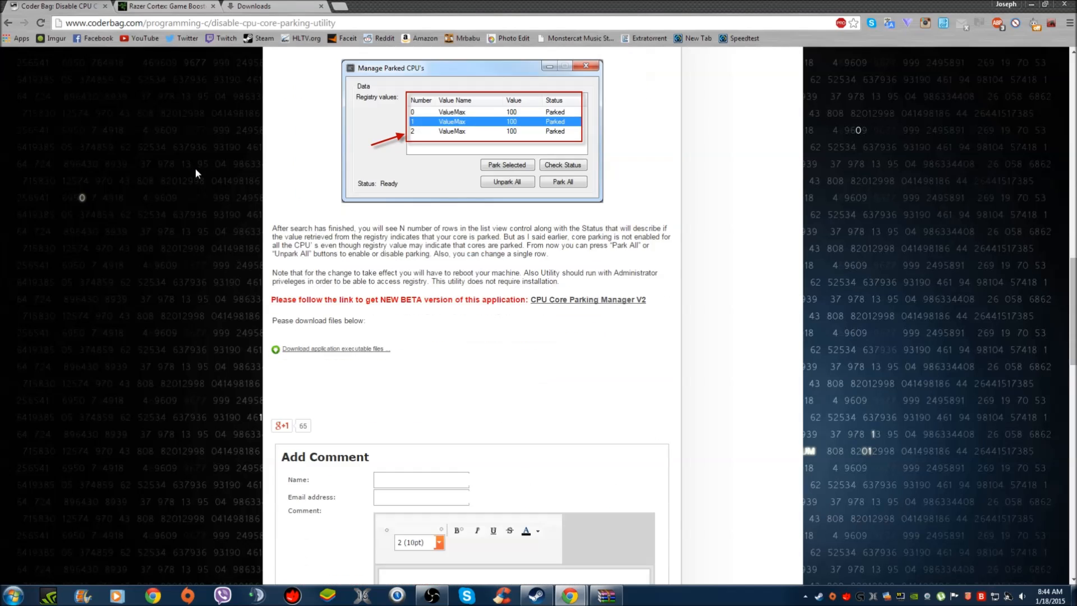
scroll("down", 3)
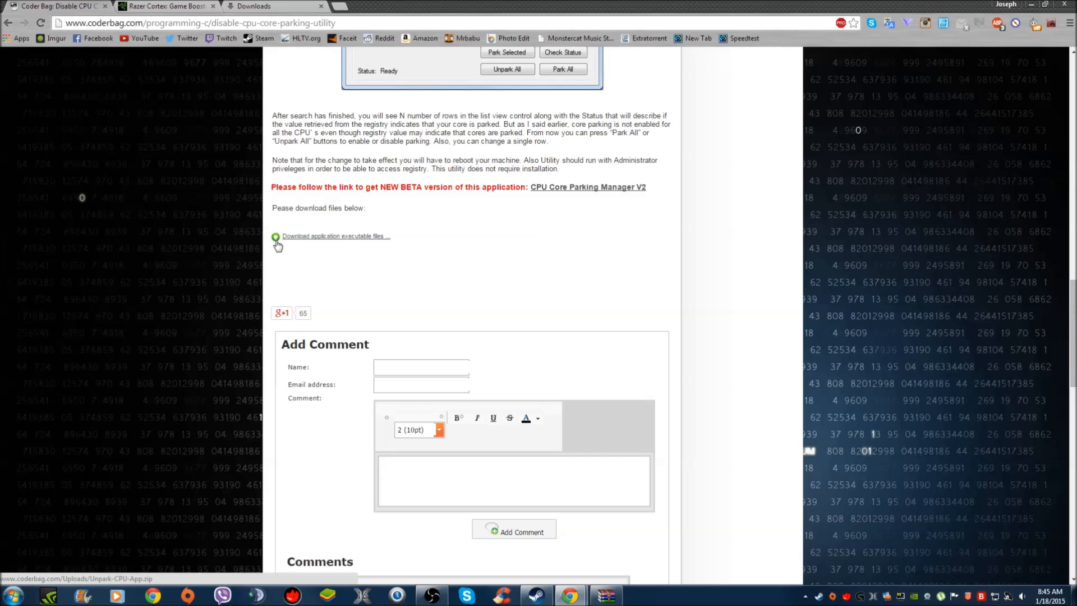
mouse_move(273, 237)
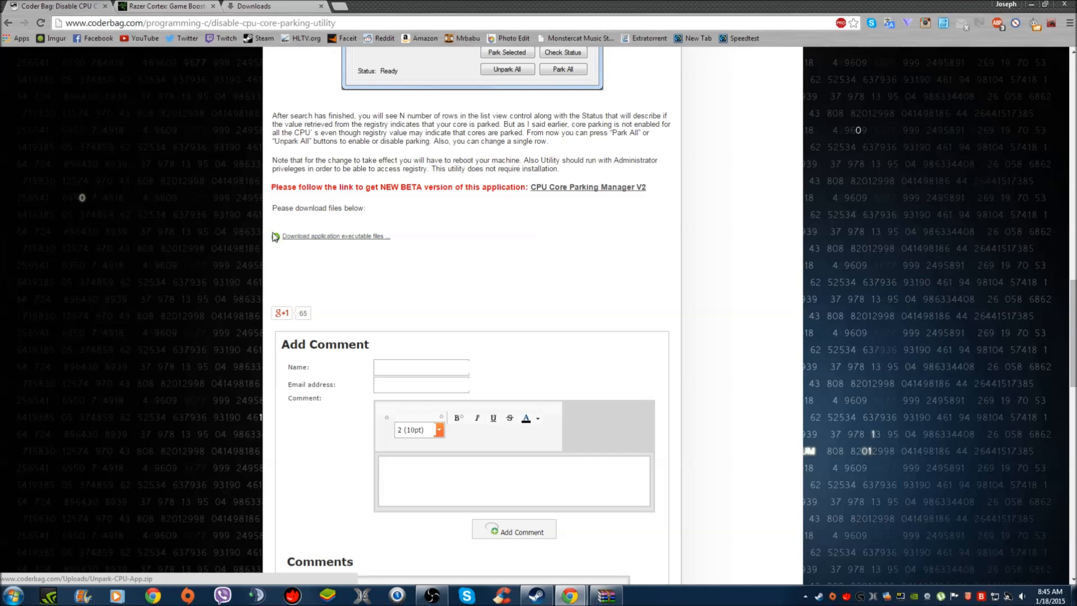
mouse_move(277, 241)
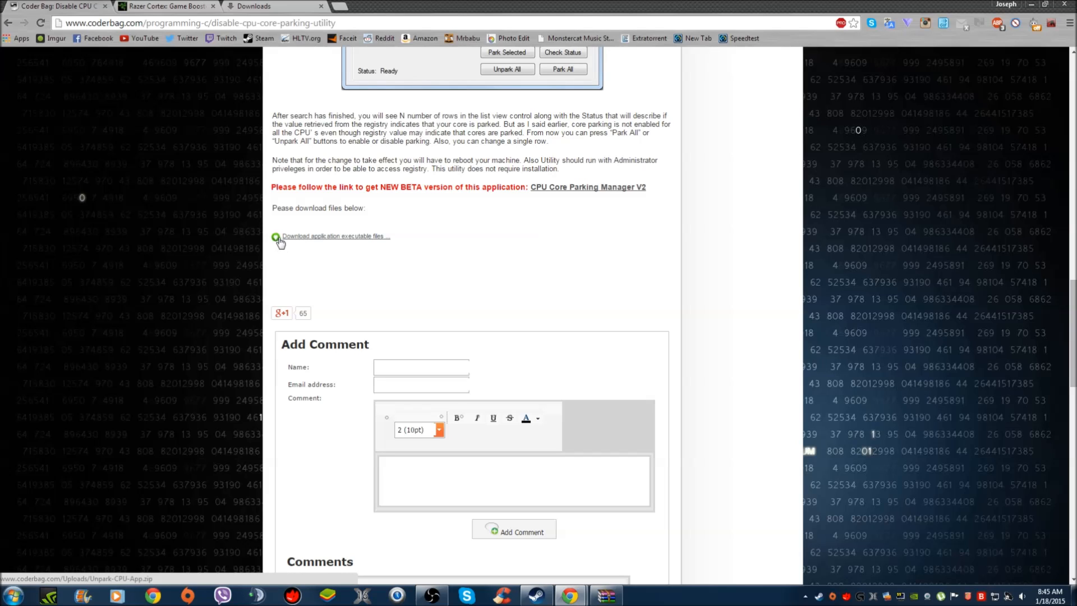
mouse_move(311, 249)
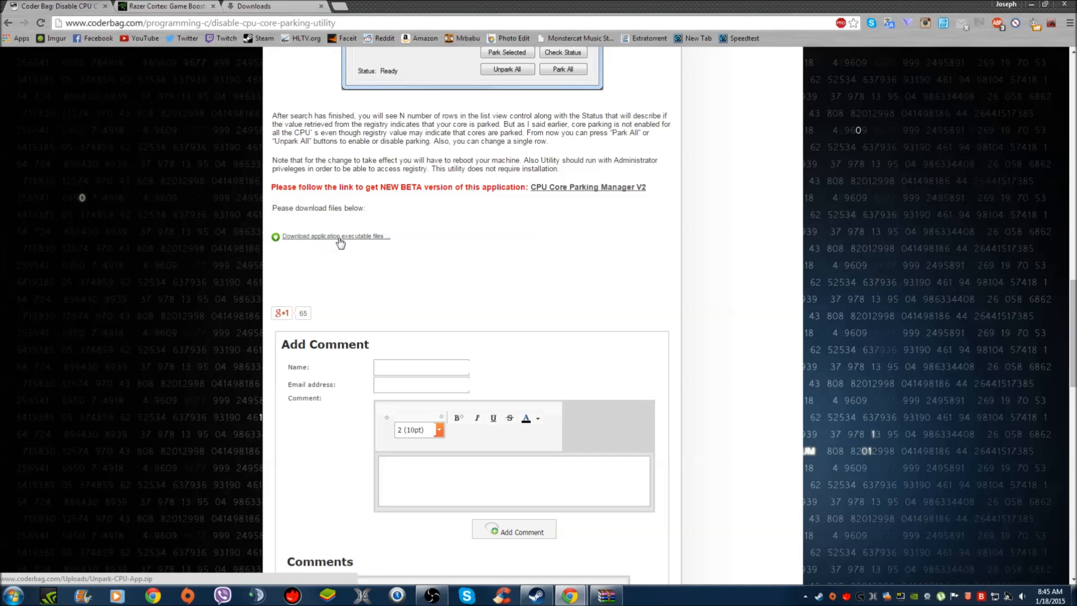
mouse_move(377, 242)
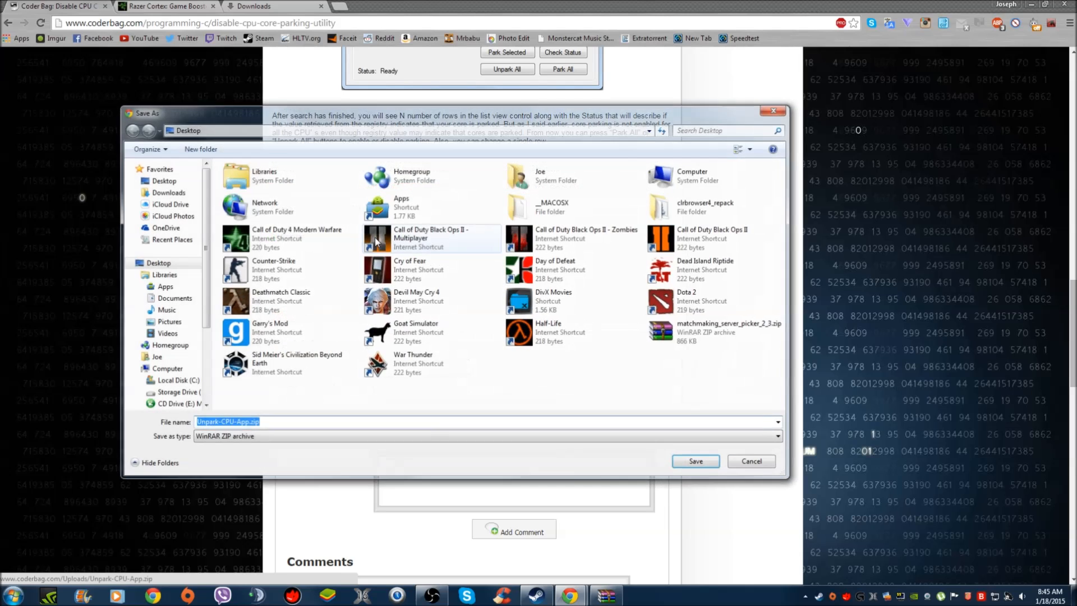
Save Unpark-CPU-App.zip to the Desktop from the Save As dialog.
left_click(164, 180)
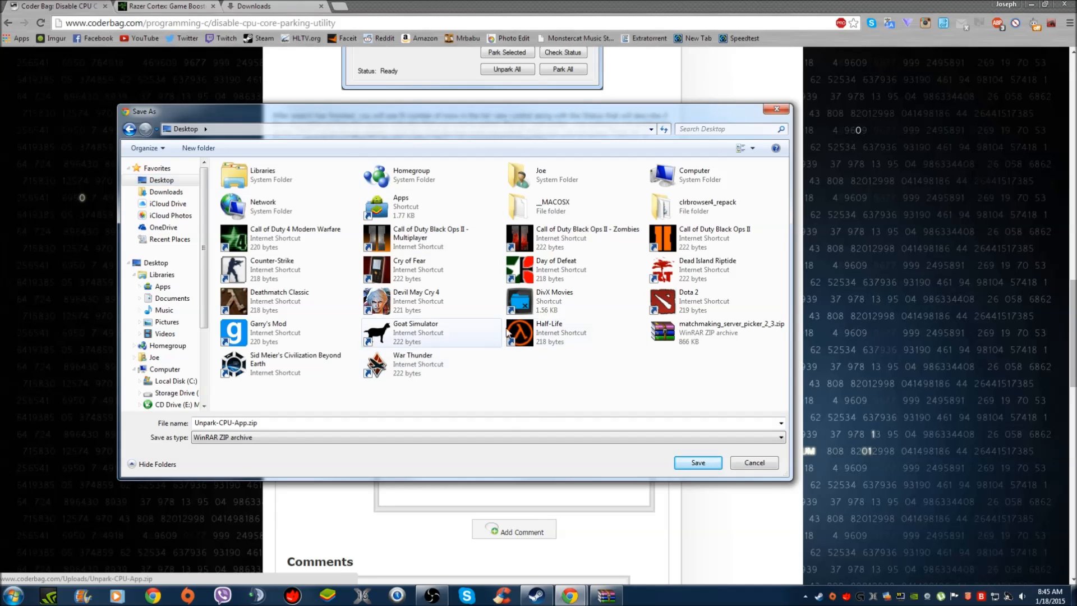
mouse_move(697, 461)
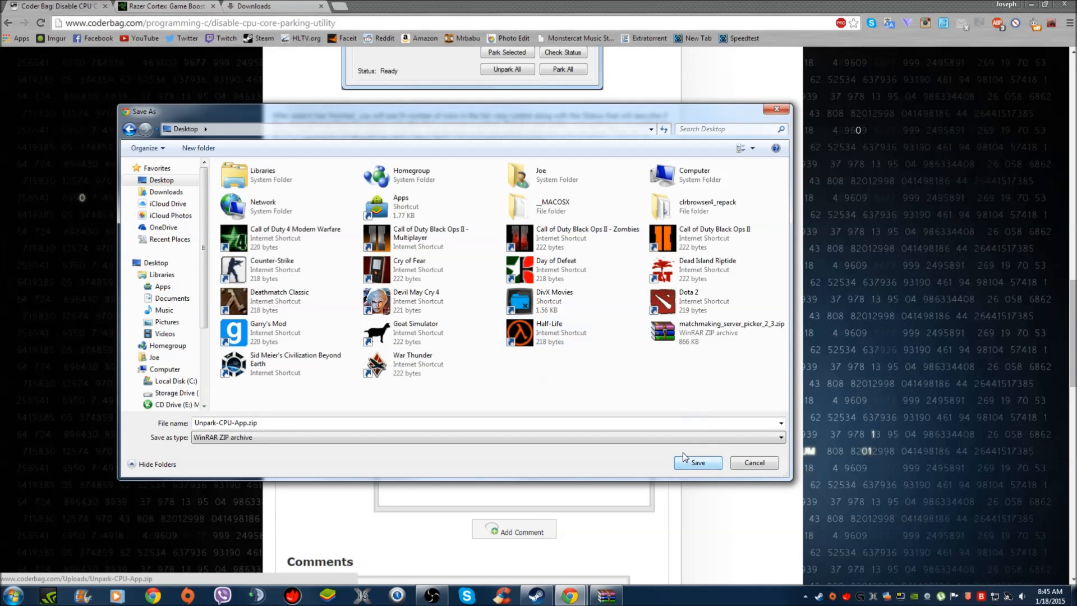
left_click(697, 462)
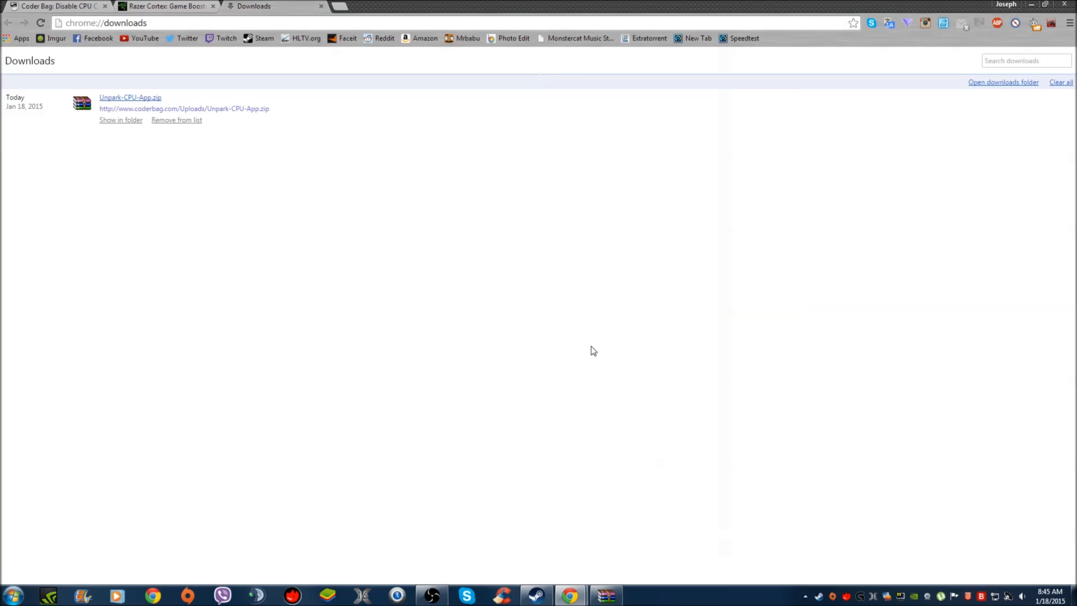
mouse_move(130, 97)
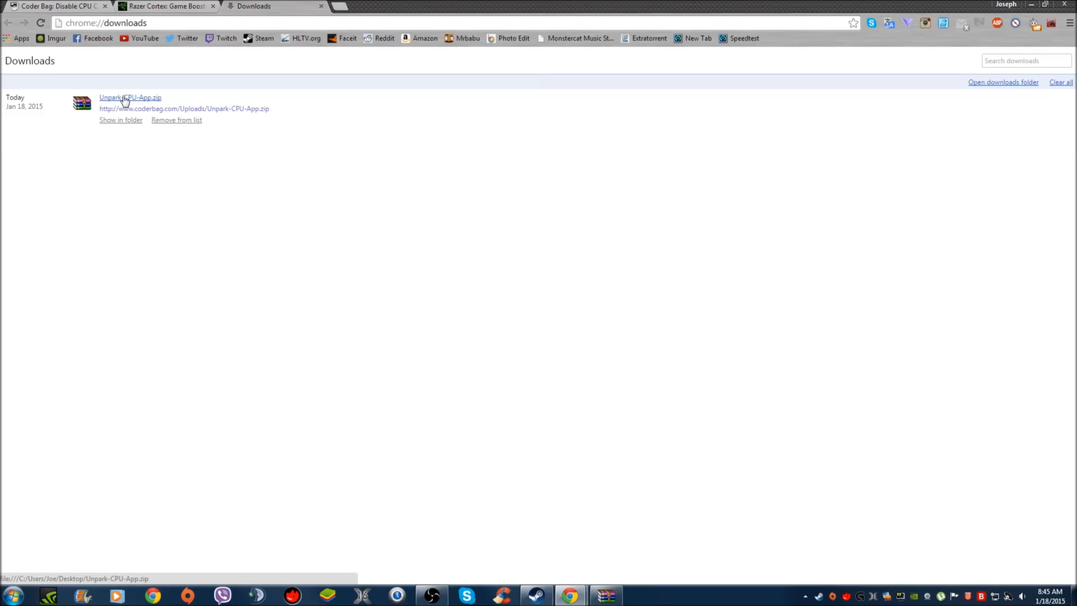
mouse_move(127, 102)
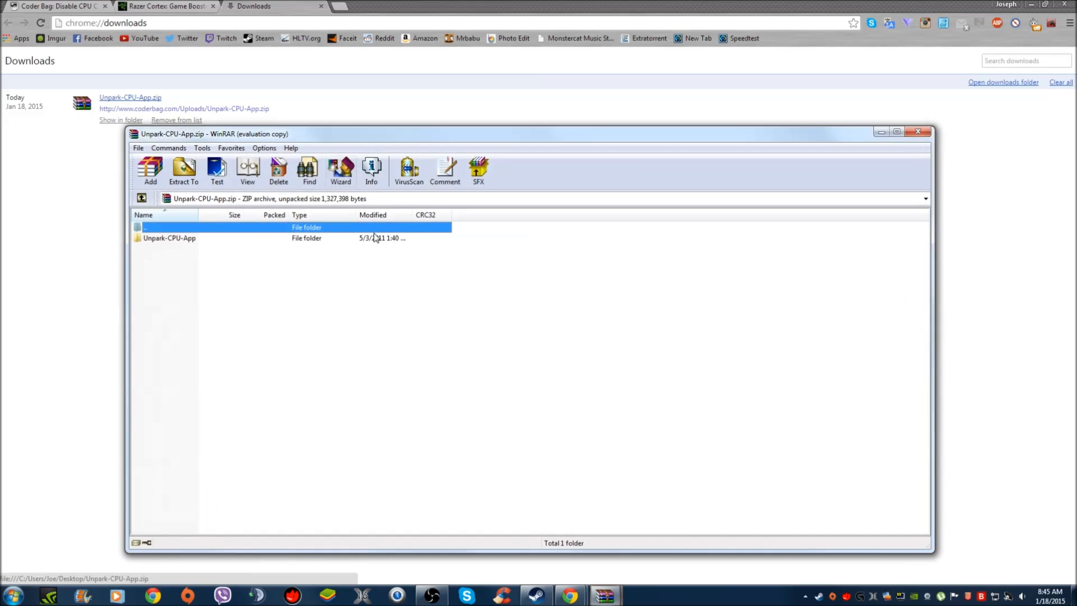
Enter the Unpark-CPU-App folder in the archive and launch UnparkCPU.exe.
double_click(169, 238)
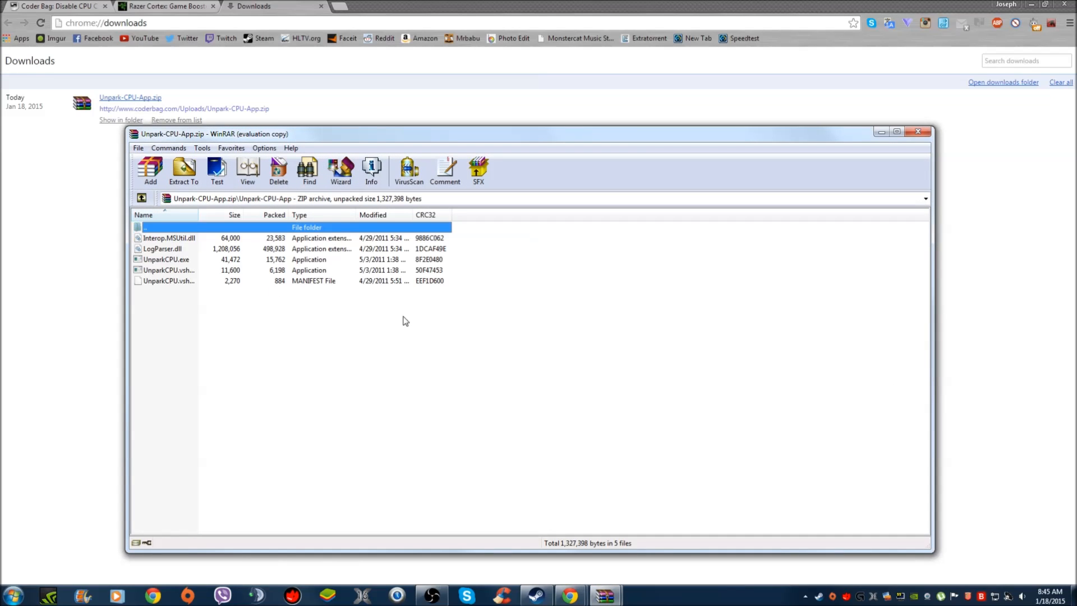
mouse_move(246, 284)
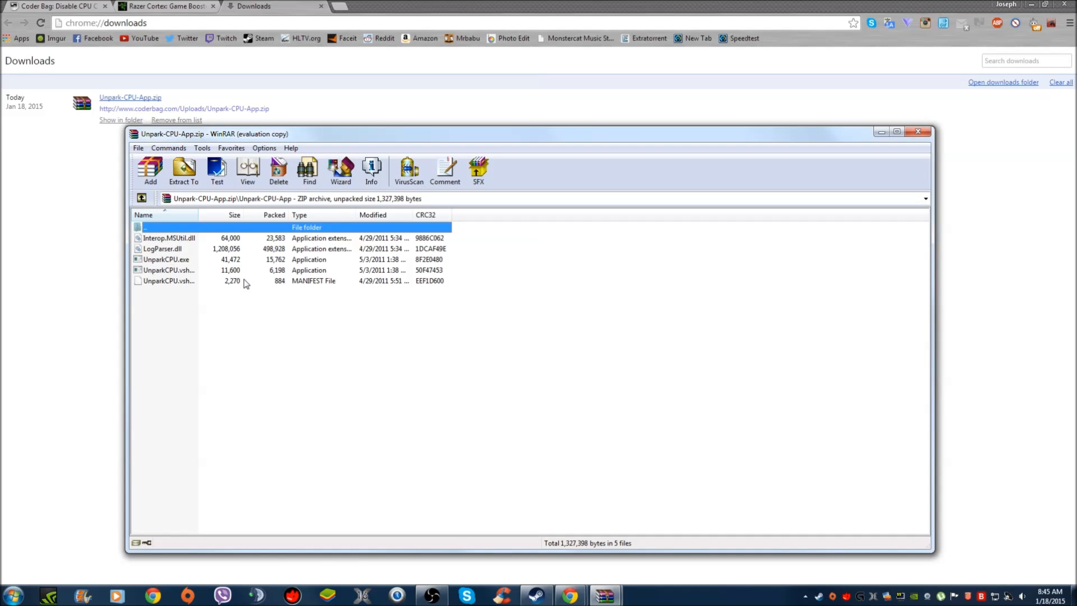
mouse_move(155, 249)
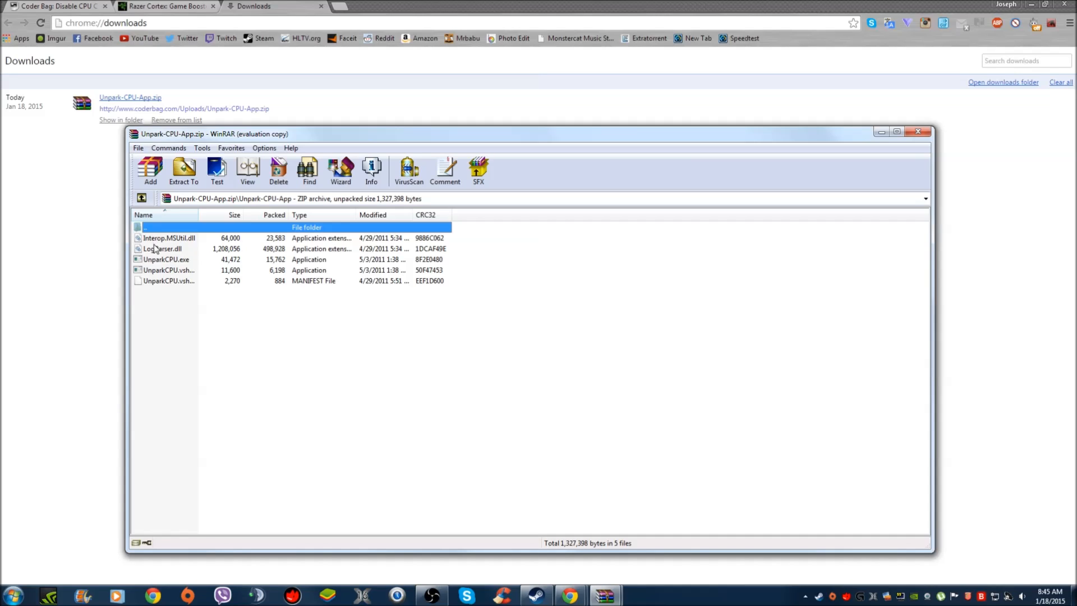
mouse_move(169, 263)
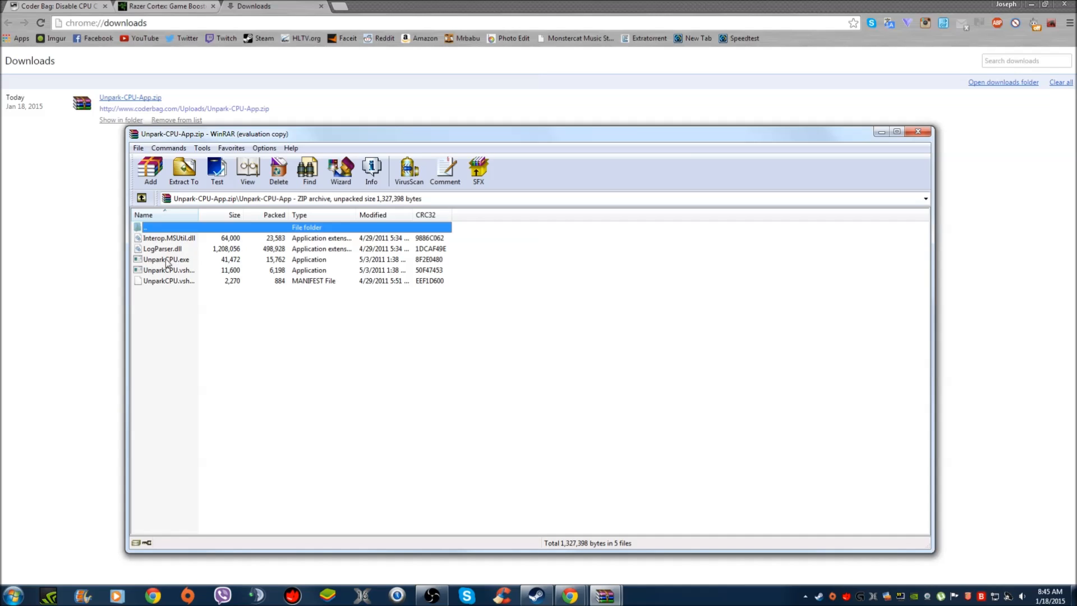
mouse_move(152, 268)
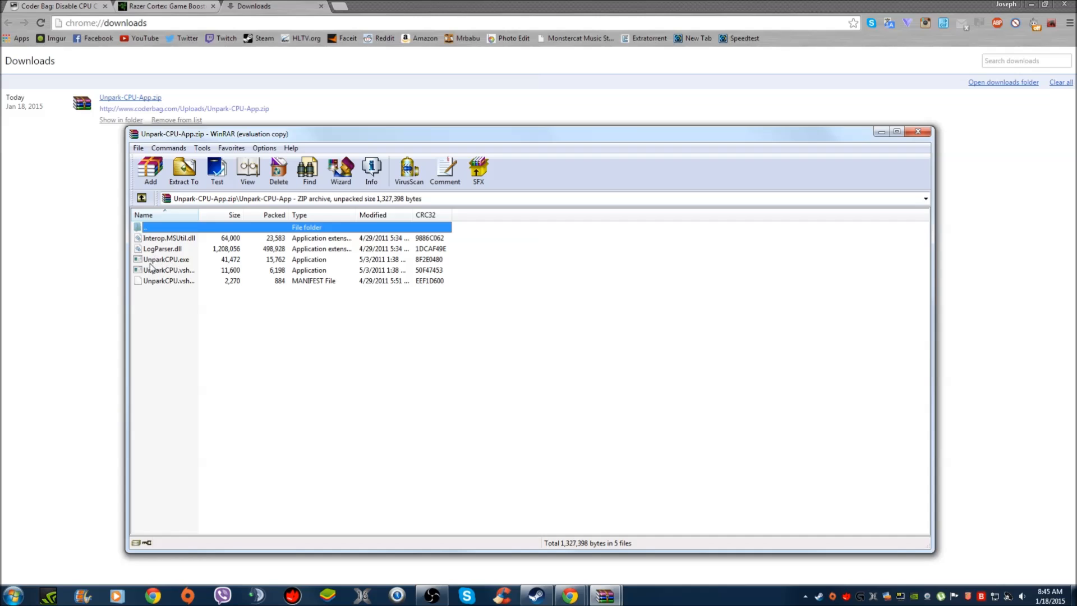
left_click(166, 260)
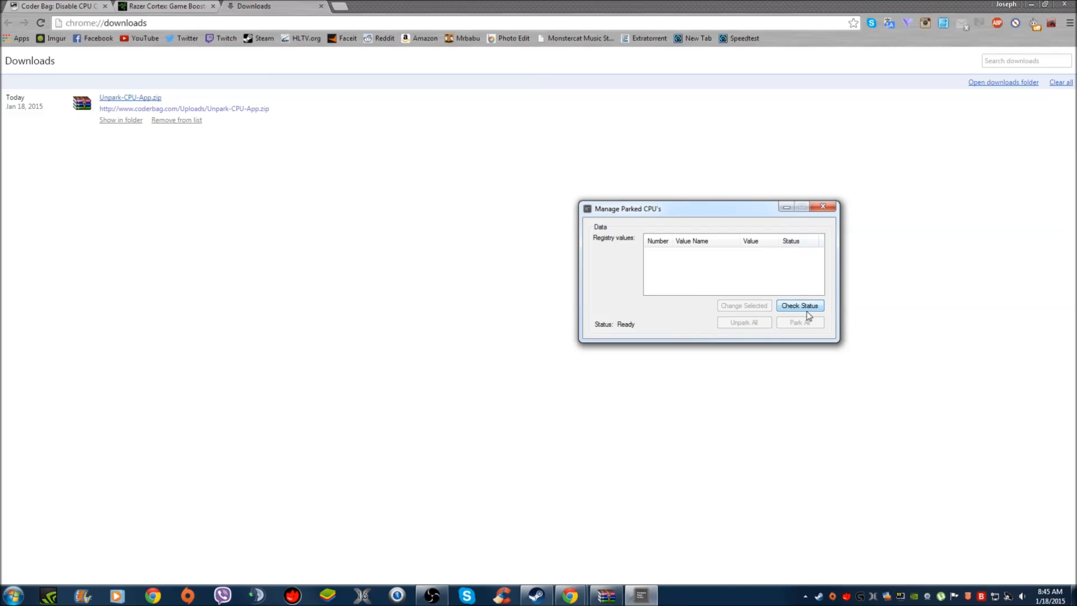
Check core status and unpark all, so cores 0, 1 and 2 show ValueMax 0, Unparked.
left_click(800, 305)
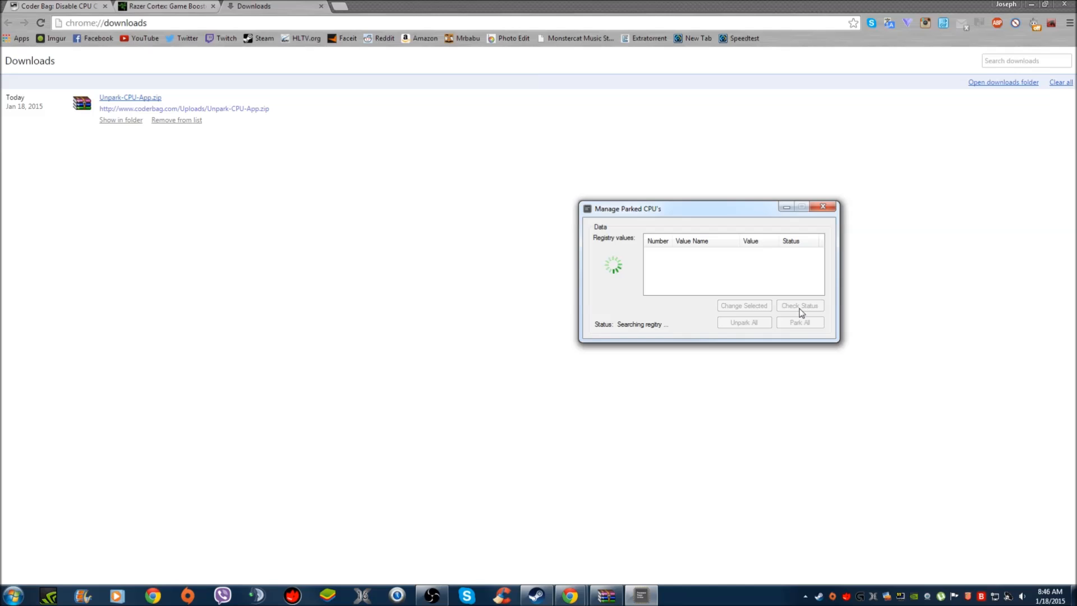
left_click(800, 305)
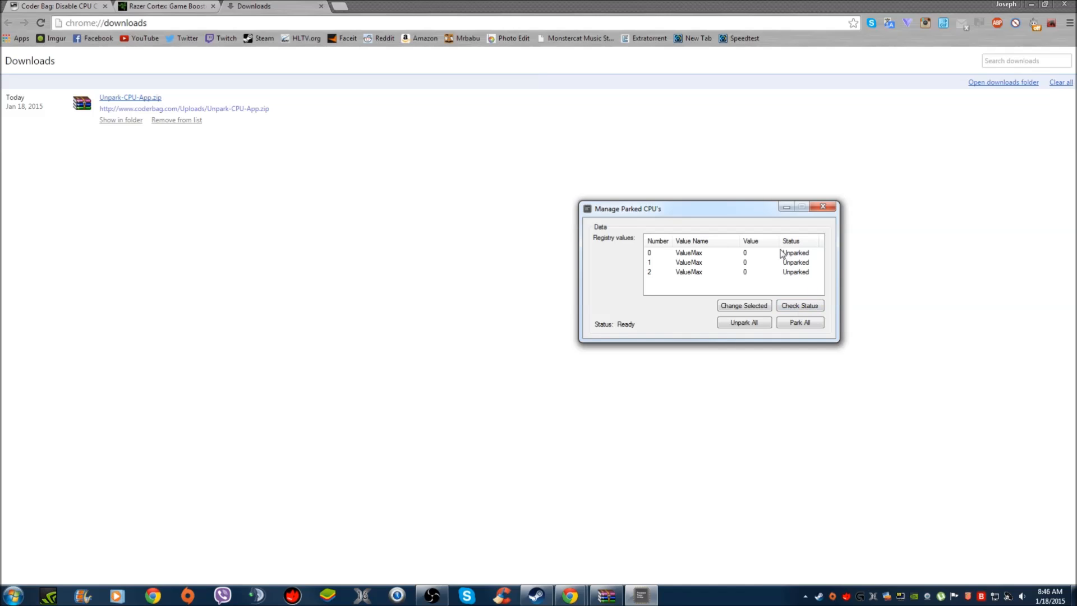
mouse_move(807, 283)
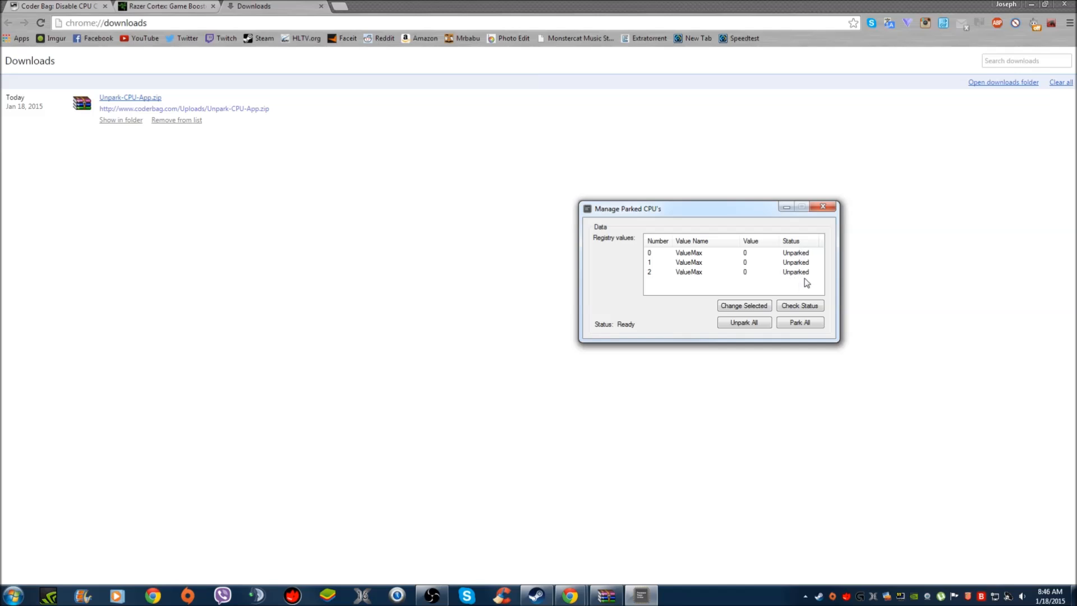
mouse_move(637, 310)
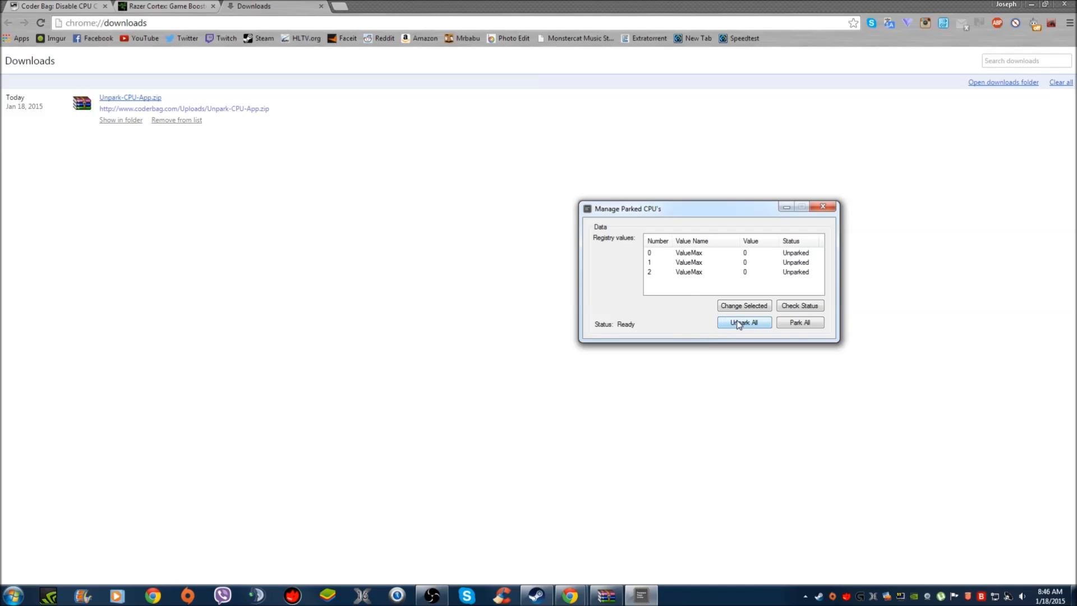
mouse_move(677, 295)
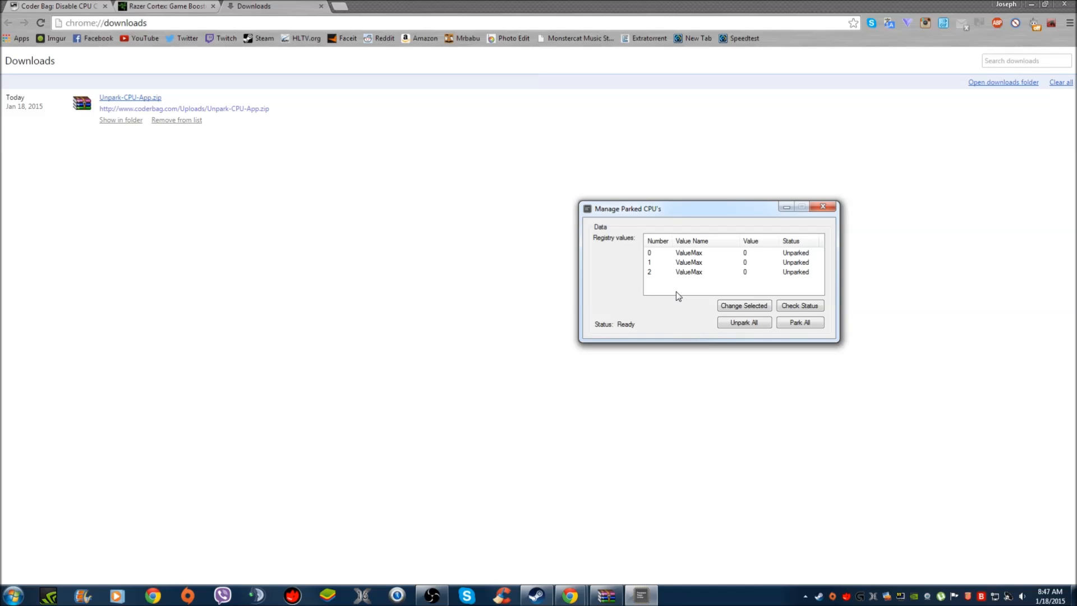
mouse_move(731, 255)
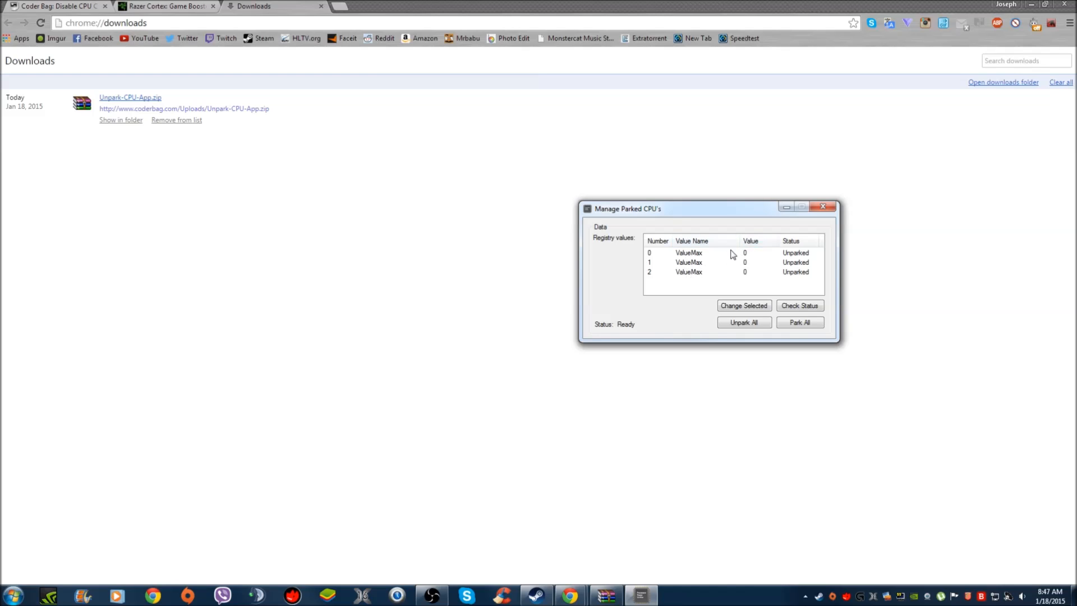
mouse_move(766, 275)
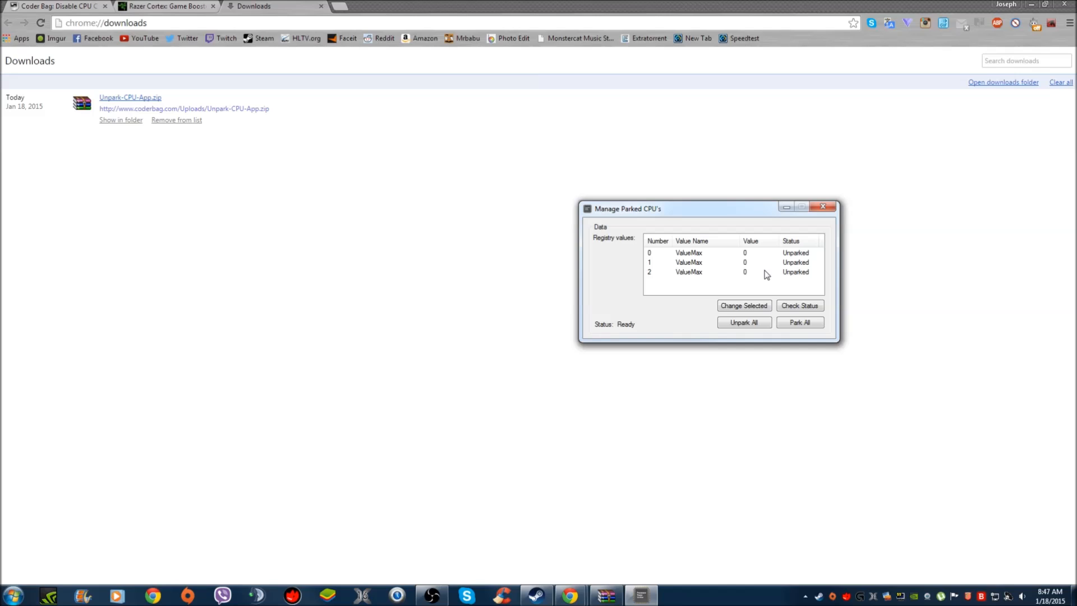
mouse_move(701, 286)
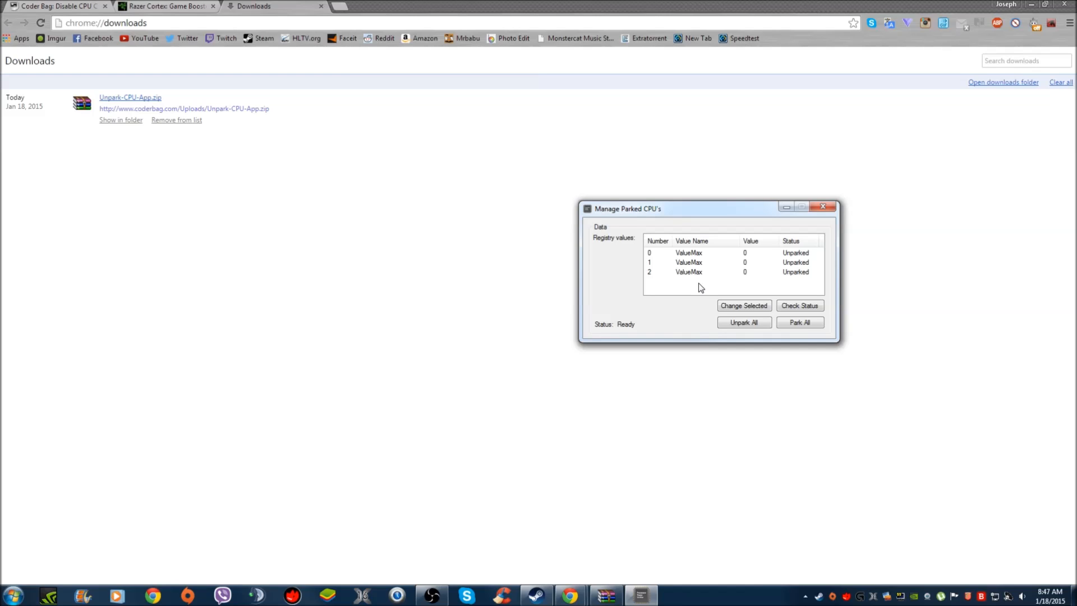
mouse_move(744, 282)
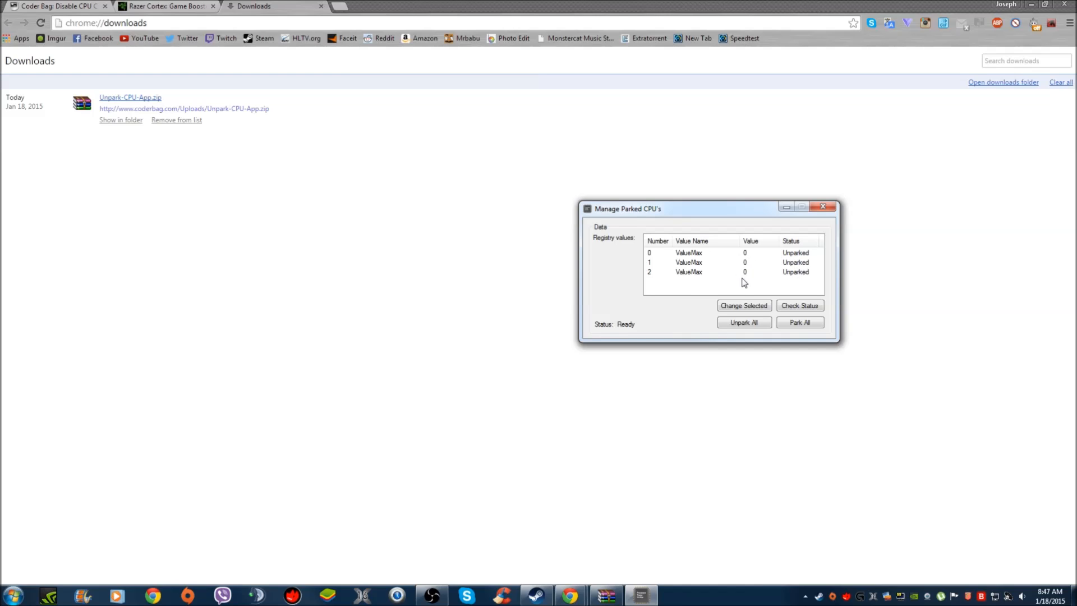
mouse_move(774, 280)
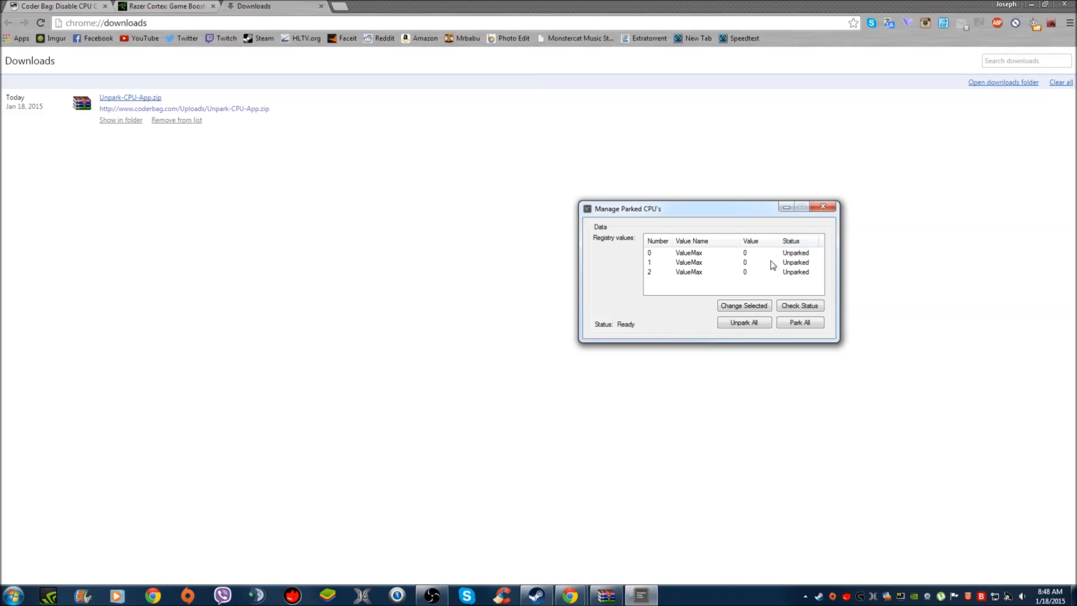
mouse_move(738, 284)
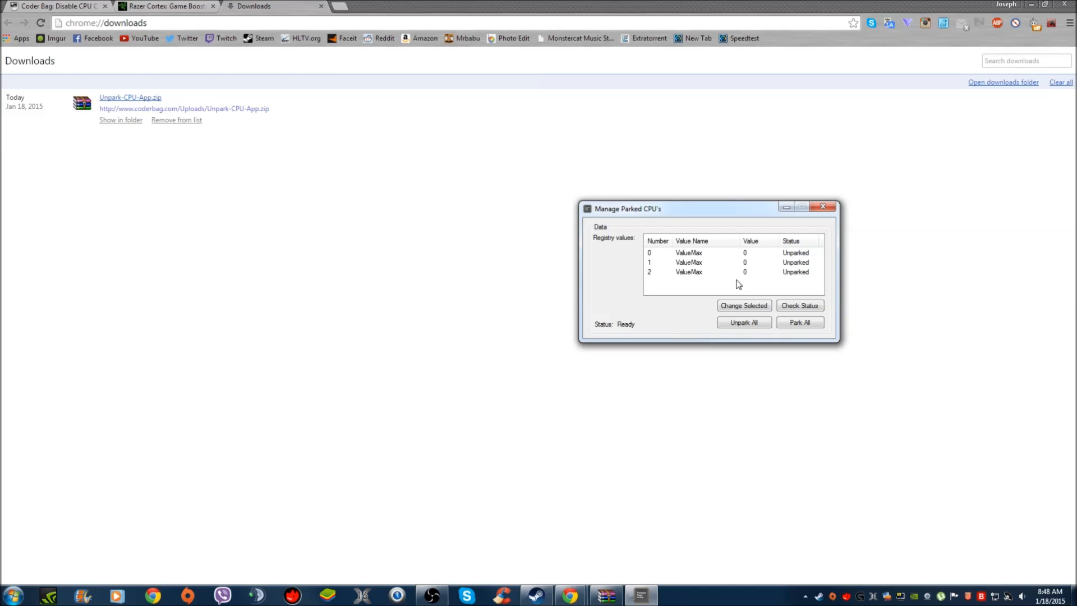
mouse_move(712, 255)
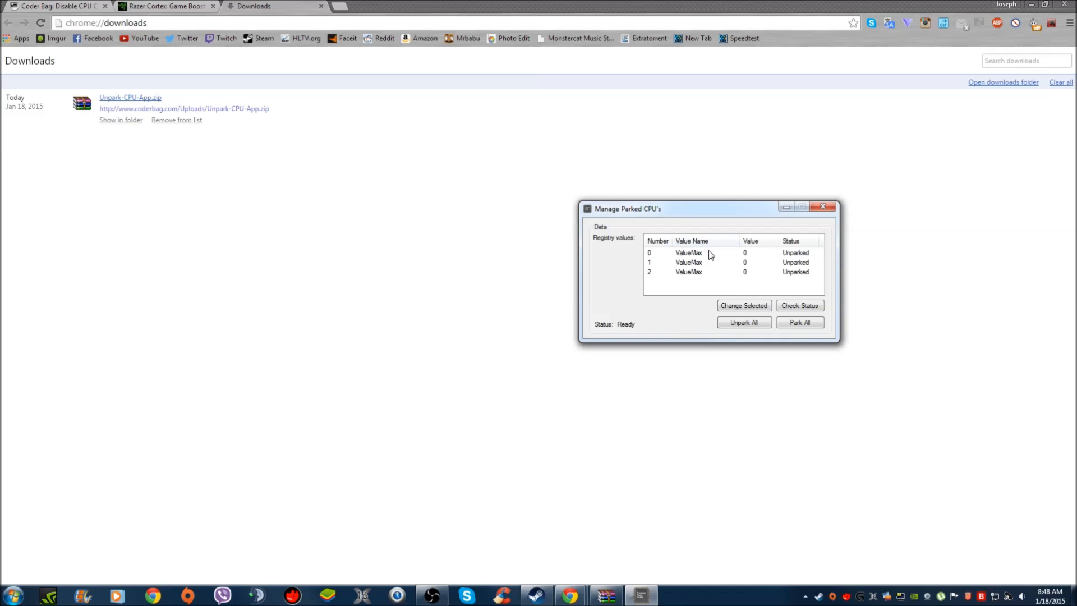
mouse_move(766, 266)
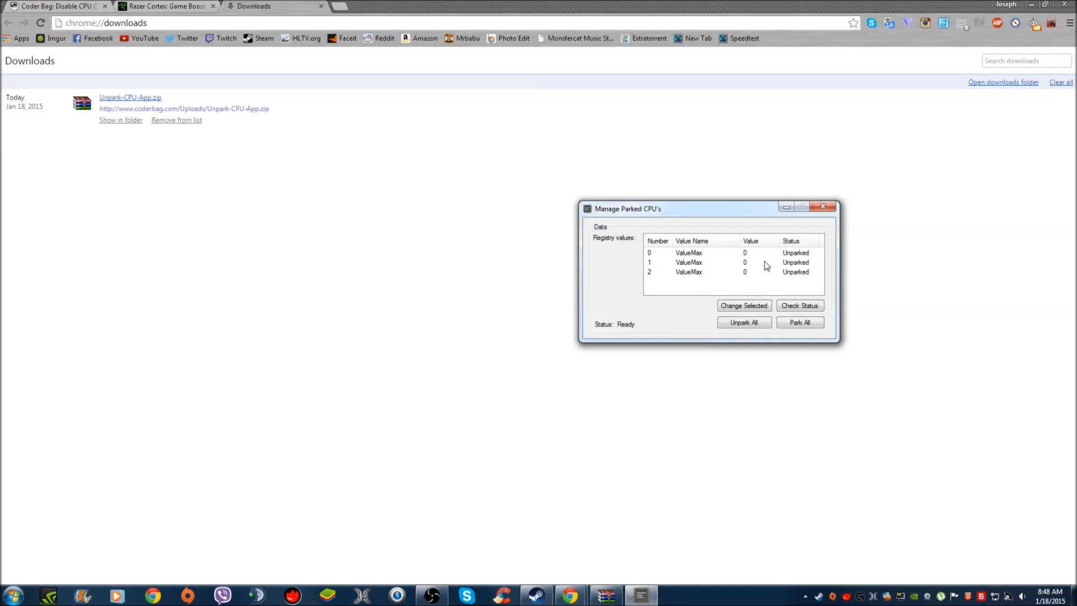
mouse_move(816, 216)
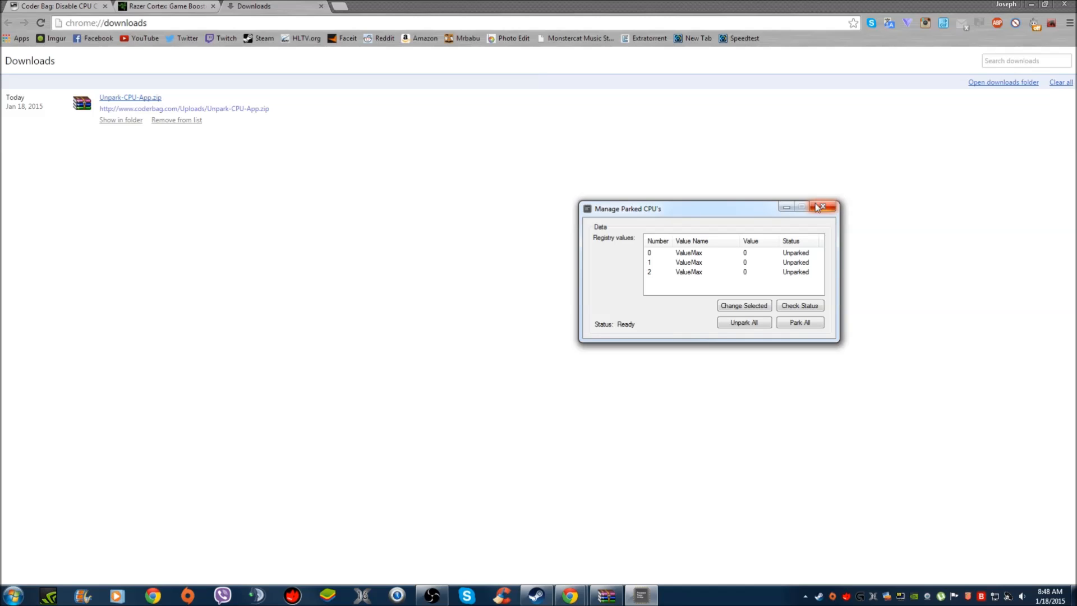
mouse_move(822, 207)
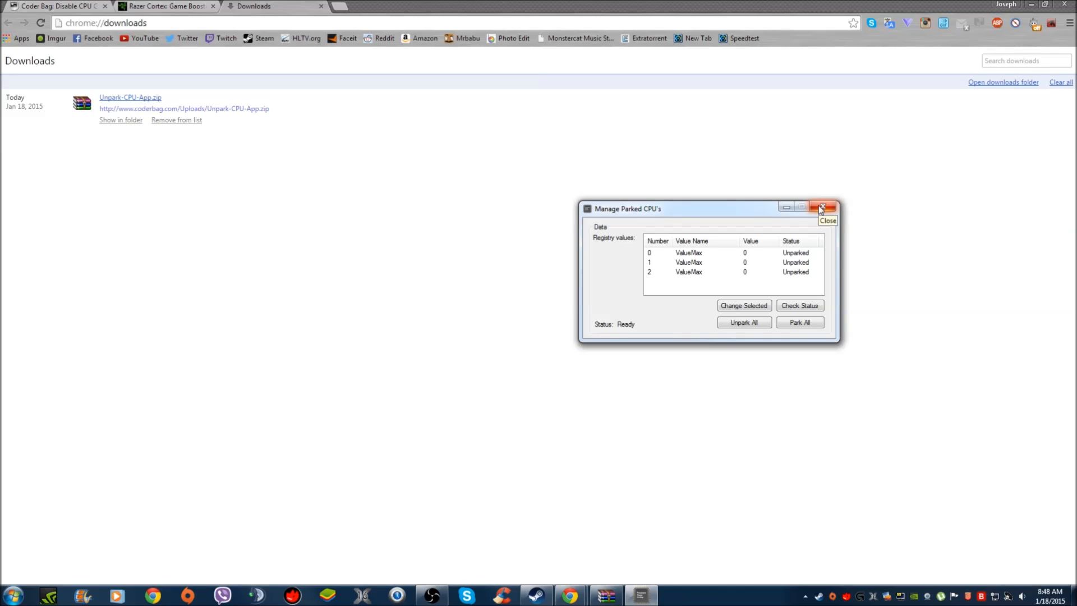
Close Manage Parked CPU's and bring up the Steam Library from the tray icon.
left_click(821, 207)
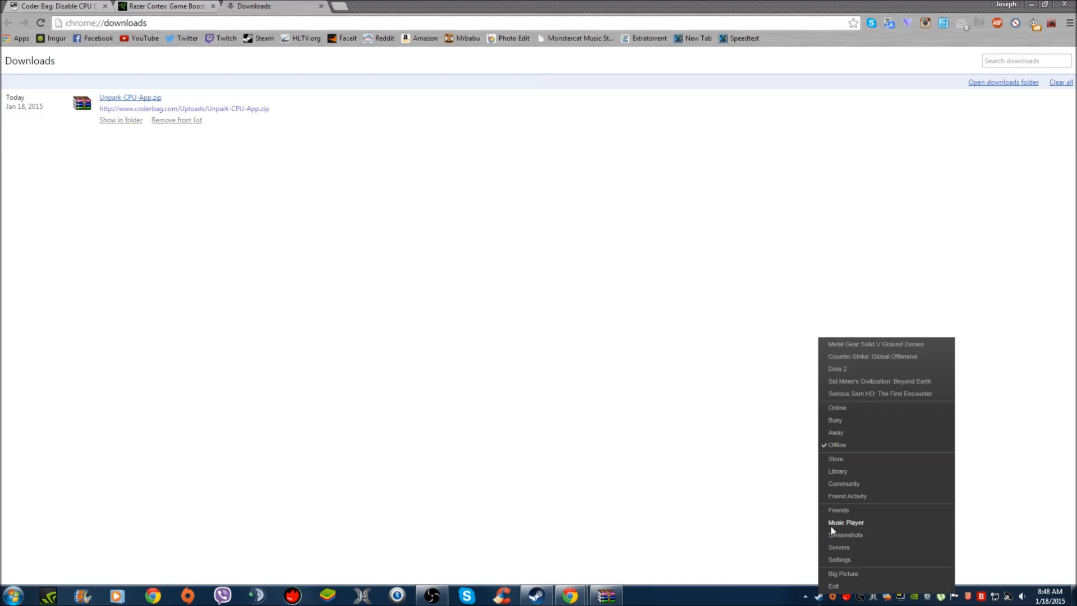
left_click(837, 470)
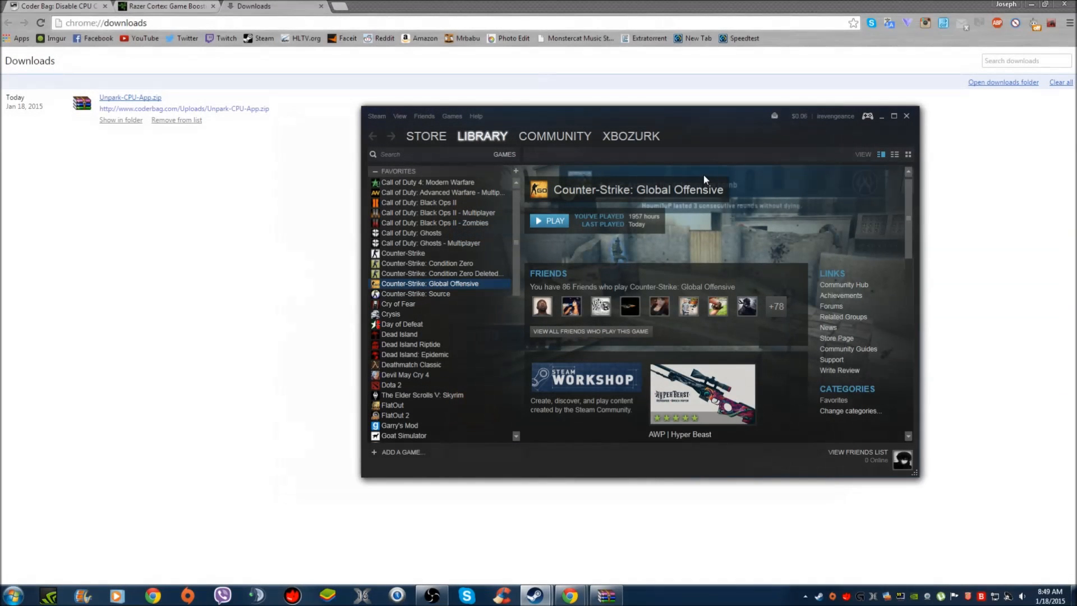
mouse_move(488, 198)
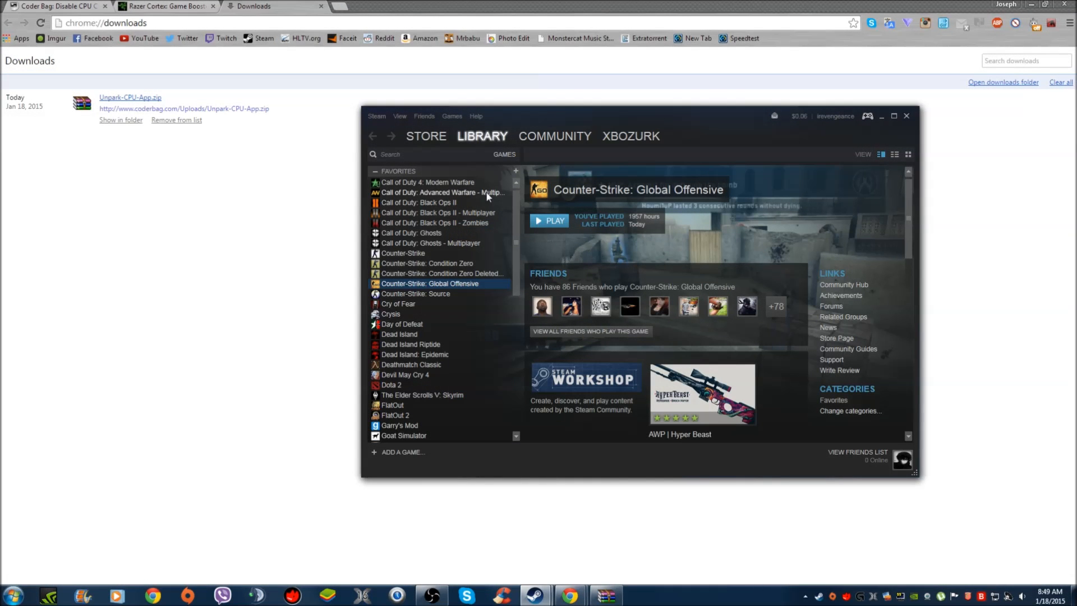
Reposition the Steam window and open Properties for Counter-Strike: Global Offensive.
left_click_drag(618, 115, 656, 129)
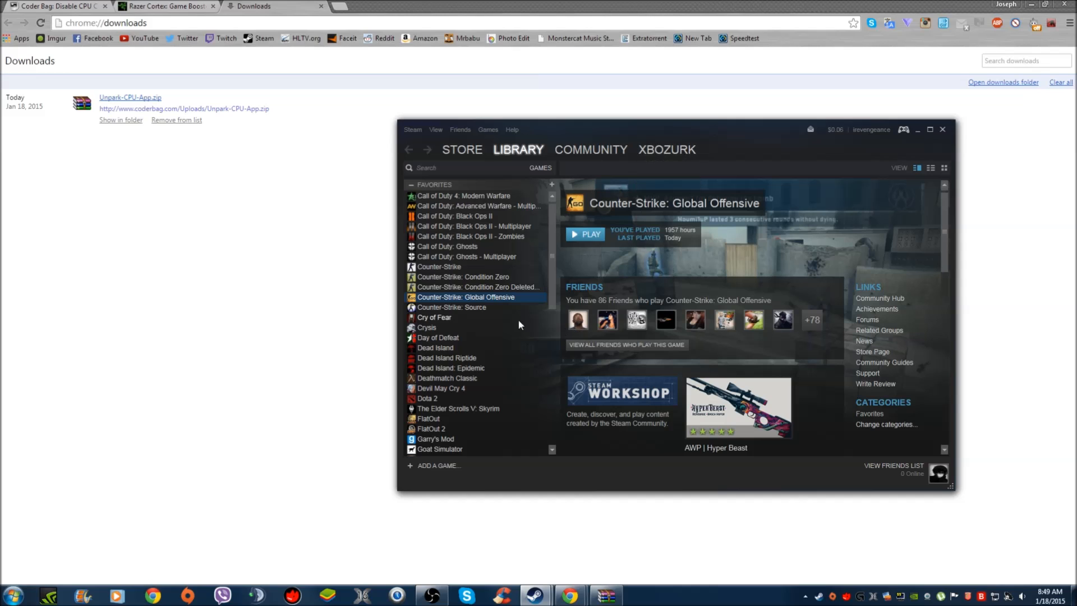
right_click(466, 296)
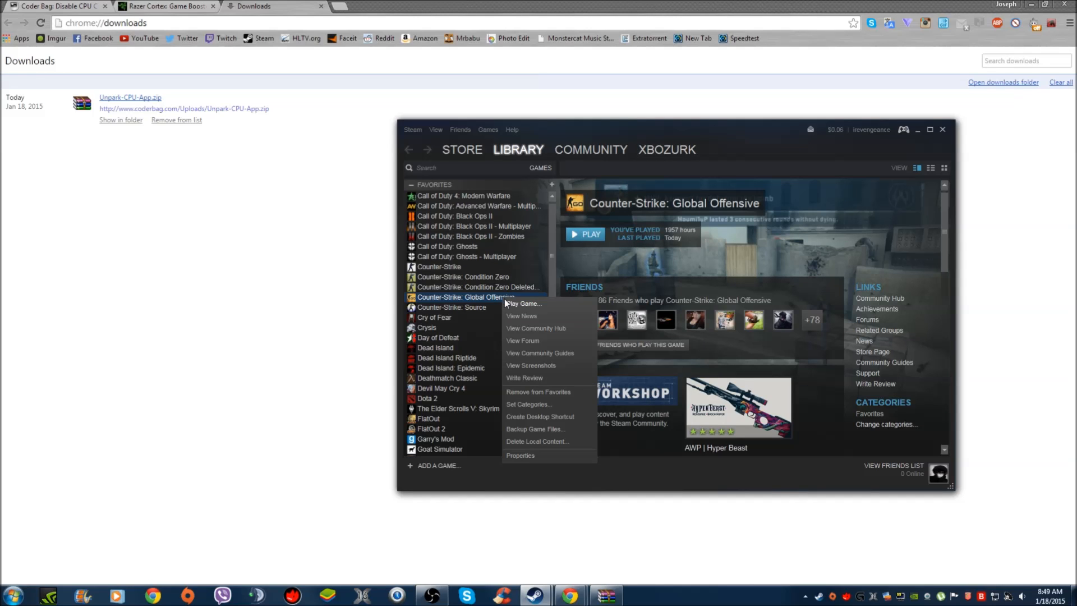
left_click(520, 455)
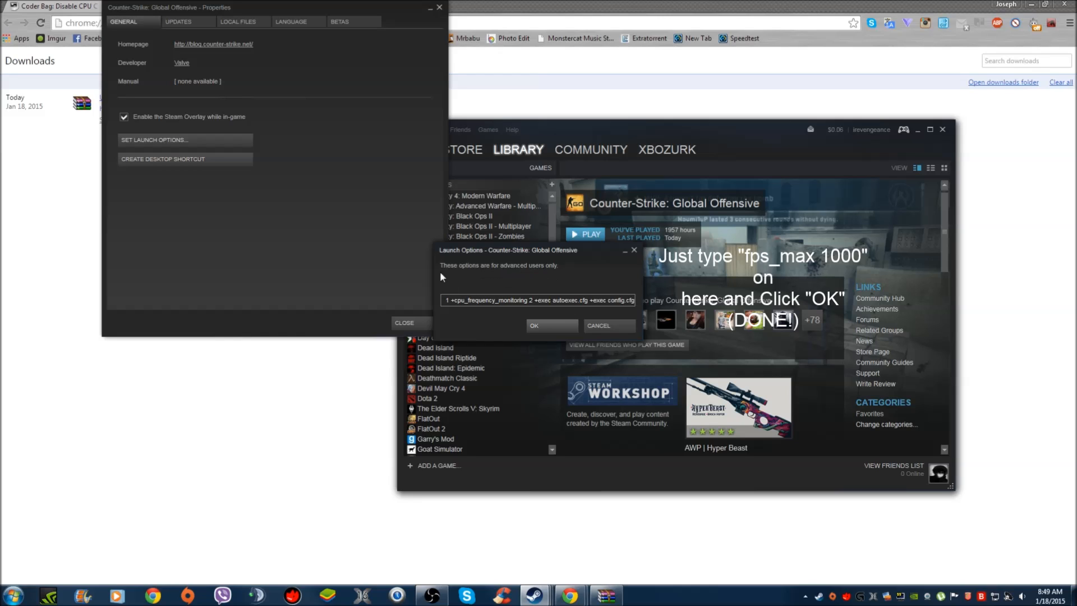
mouse_move(540, 276)
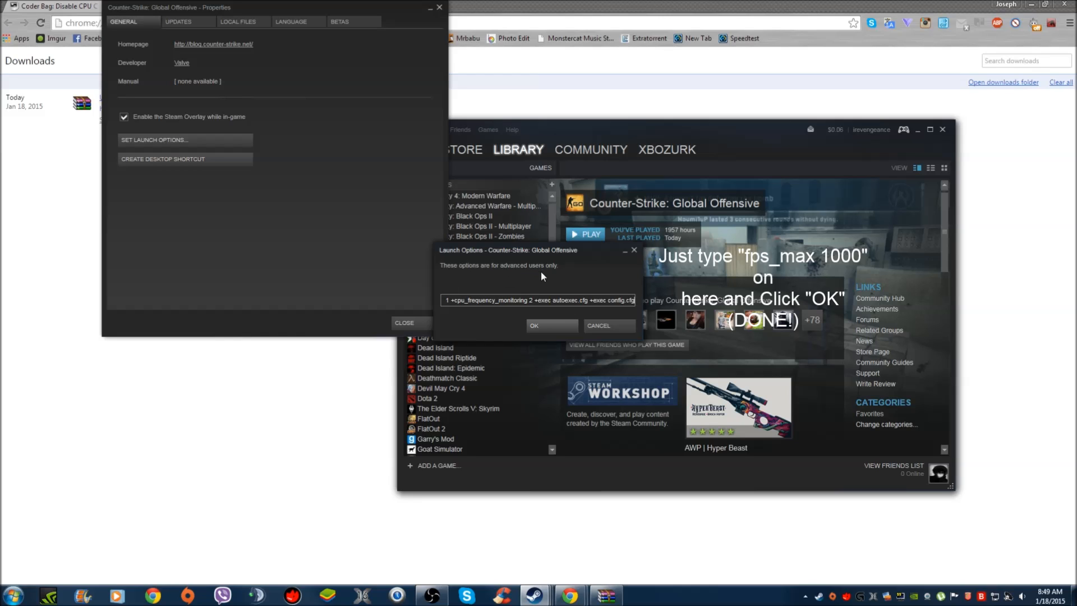
mouse_move(585, 291)
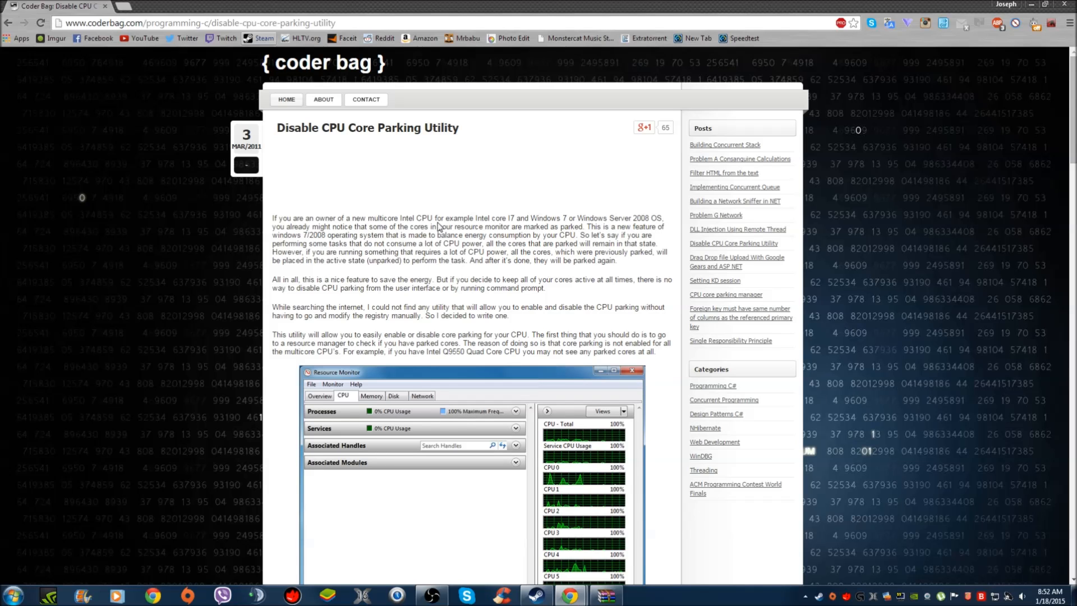
mouse_move(476, 224)
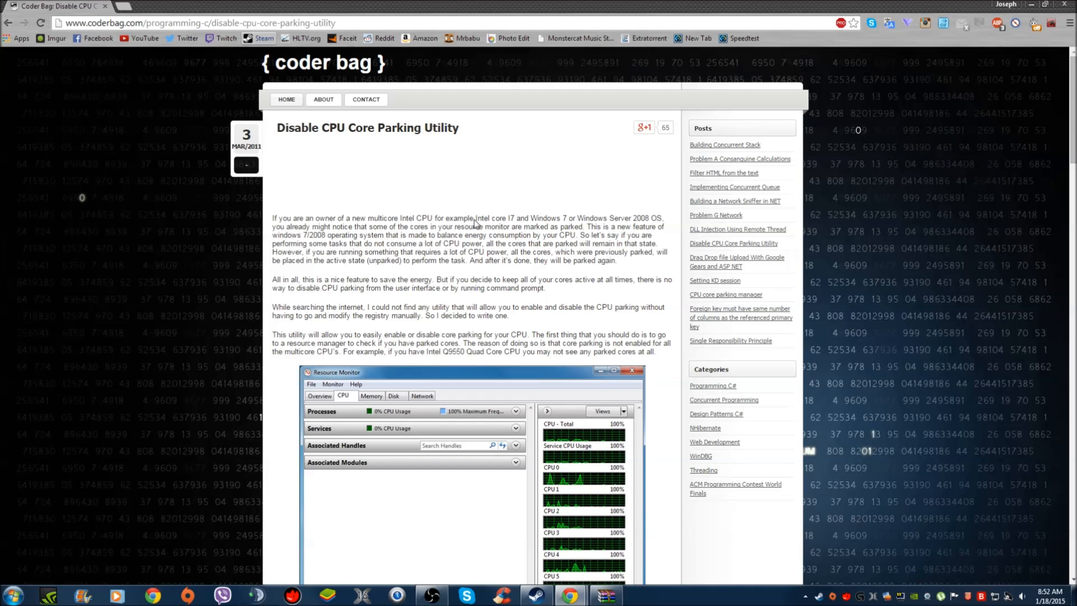